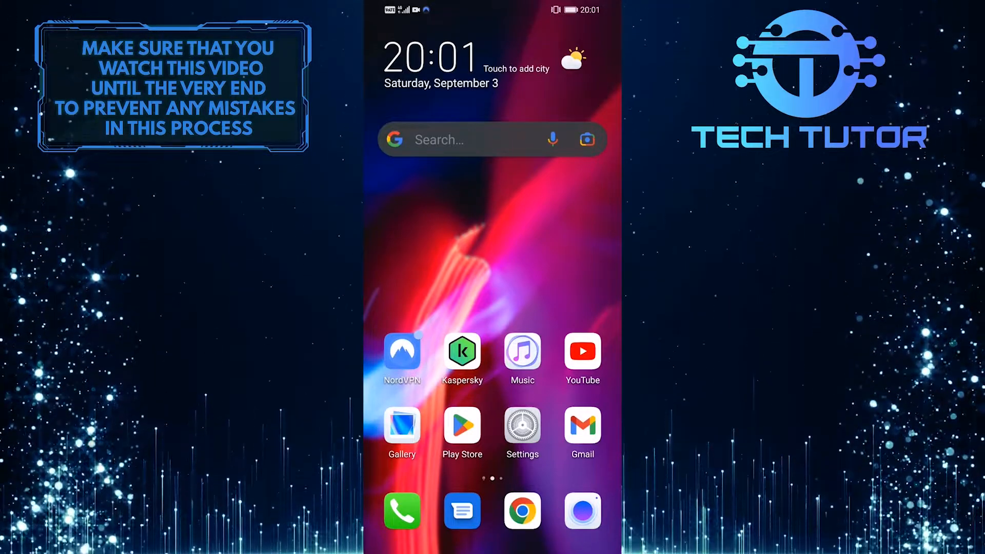
Launch the YouTube app from the Android home screen.
{"action": "left_click", "coordinate": [581, 353]}
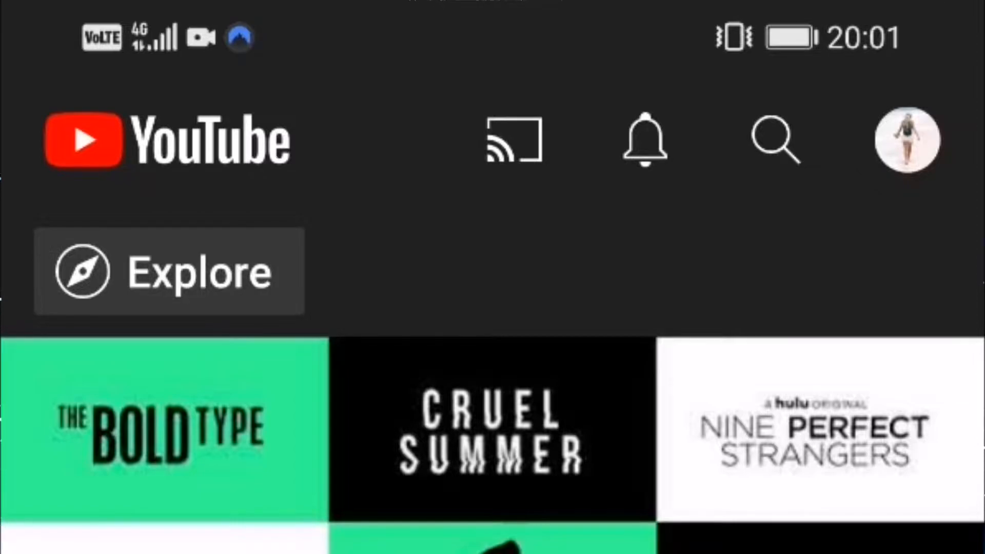
Reach YouTube Settings through the profile account menu.
{"action": "left_click", "coordinate": [903, 139]}
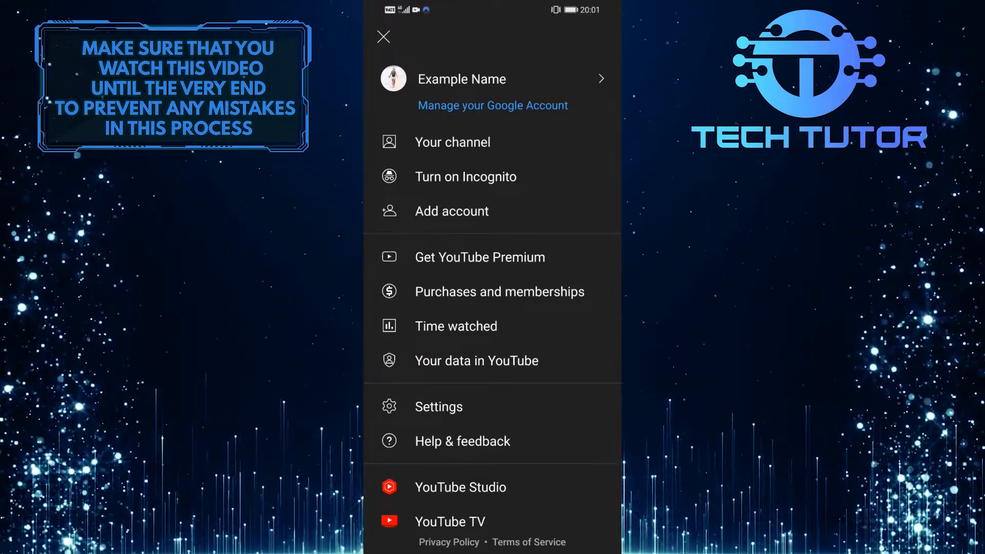
{"action": "left_click", "coordinate": [437, 406]}
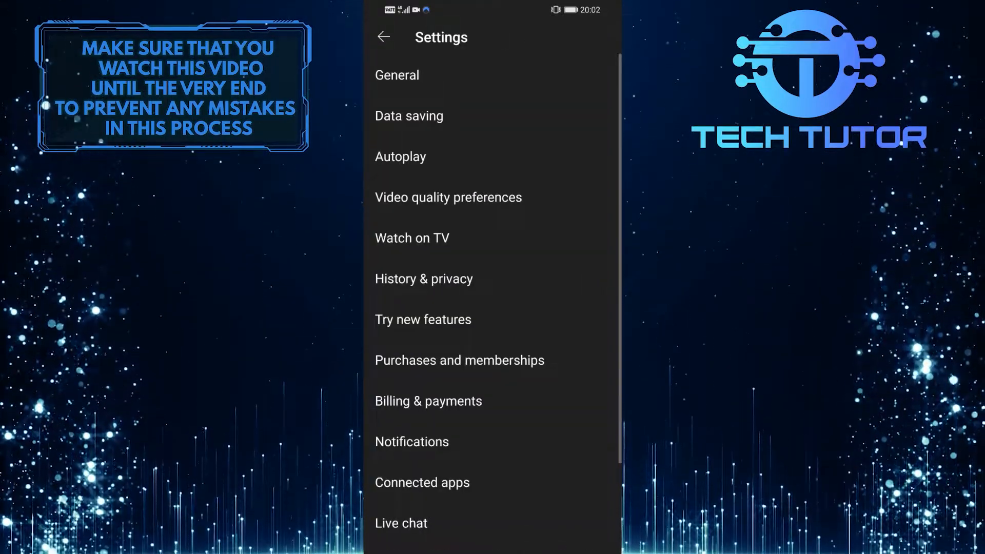
Switch Restricted Mode off in the General settings.
{"action": "left_click", "coordinate": [396, 75]}
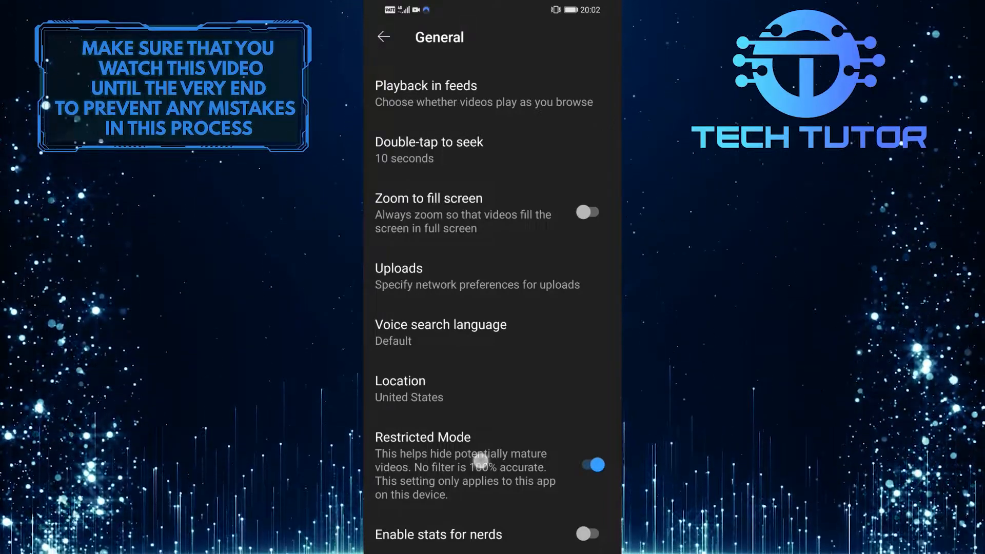
{"action": "left_click", "coordinate": [586, 465]}
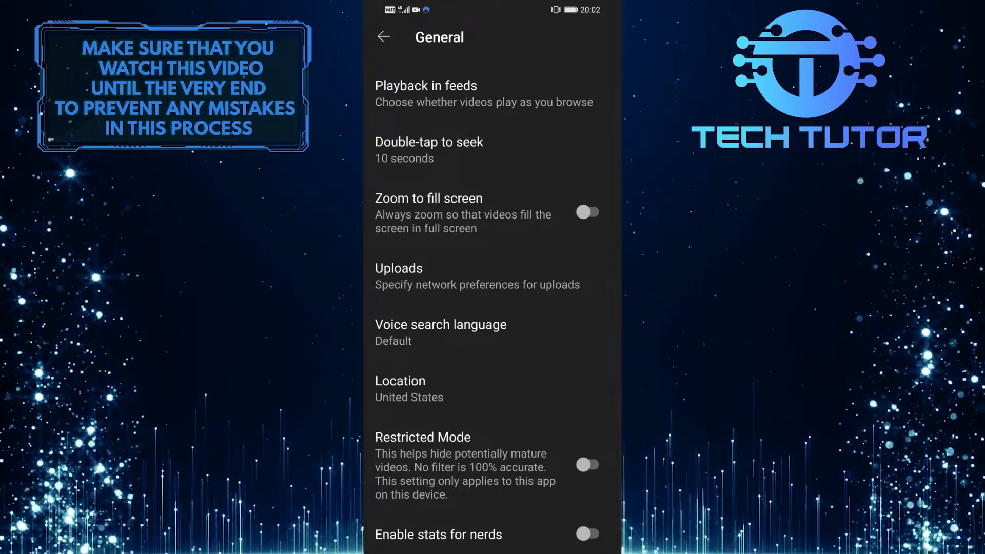